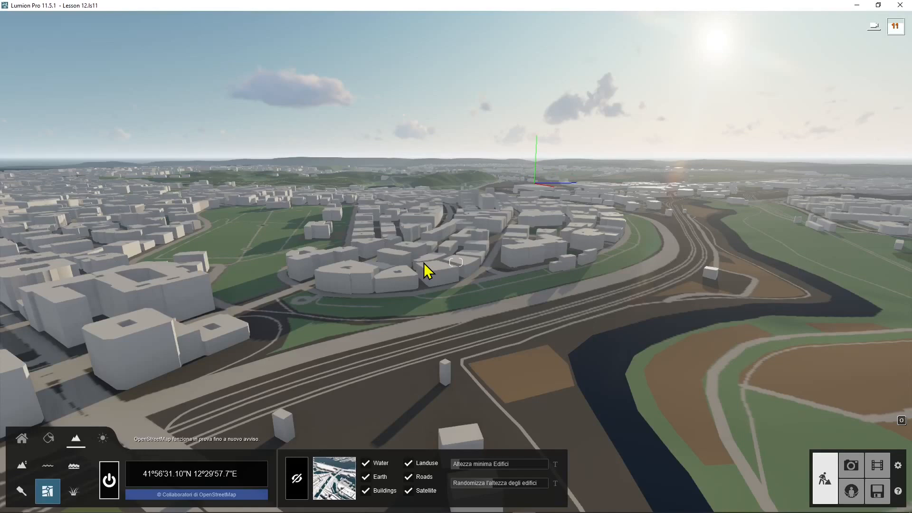
Uncheck Landuse, Roads, Water, Earth and Buildings in the OpenStreetMap panel, keeping Satellite on
{"action": "left_click", "coordinate": [894, 26]}
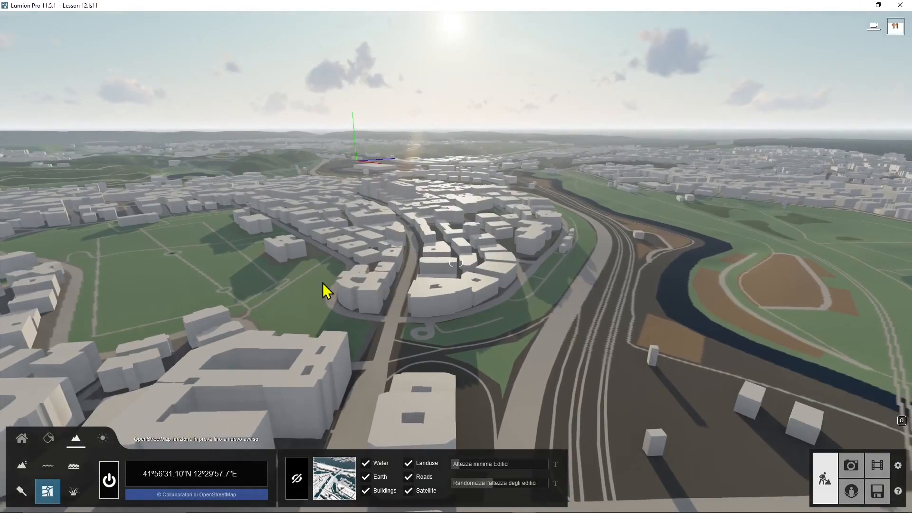
{"action": "left_click", "coordinate": [408, 464]}
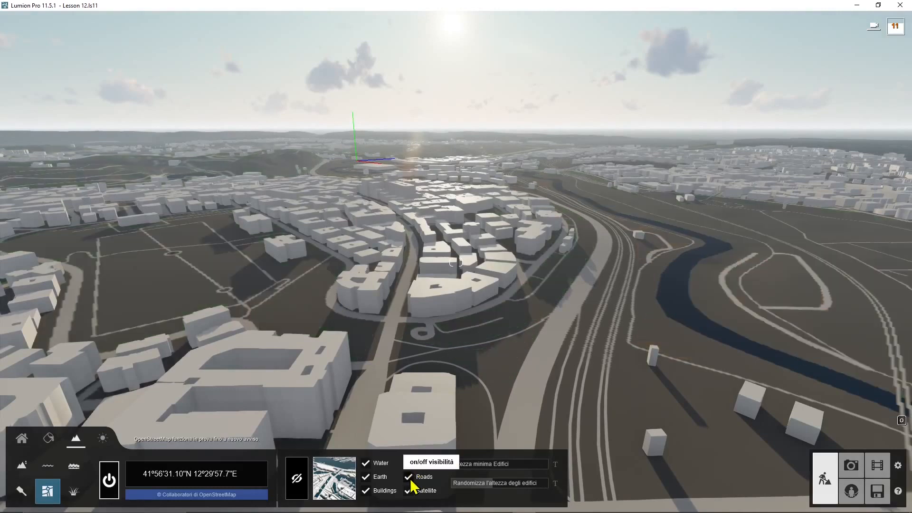
{"action": "left_click", "coordinate": [408, 477]}
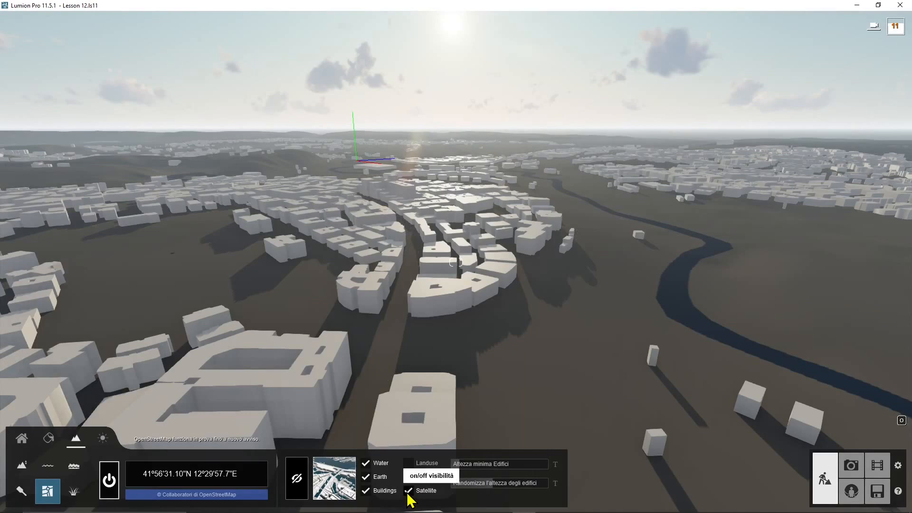
{"action": "left_click", "coordinate": [365, 462]}
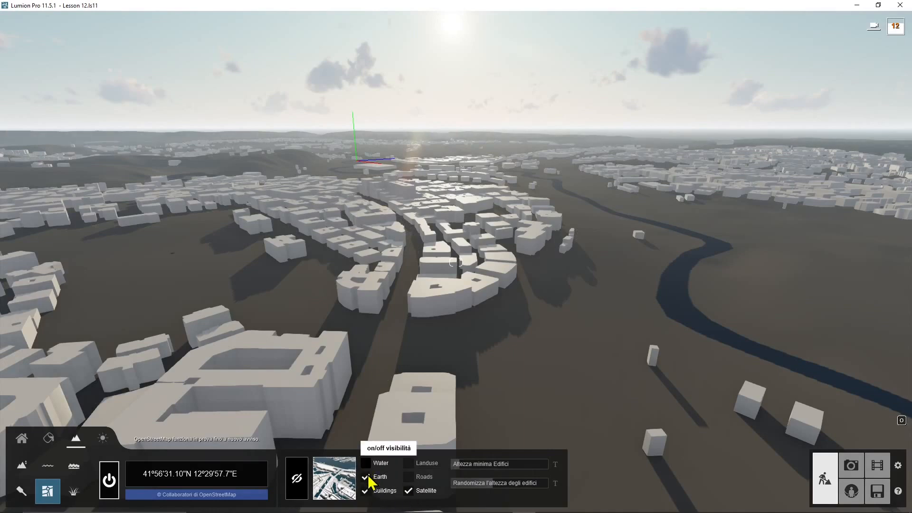
{"action": "left_click", "coordinate": [367, 476]}
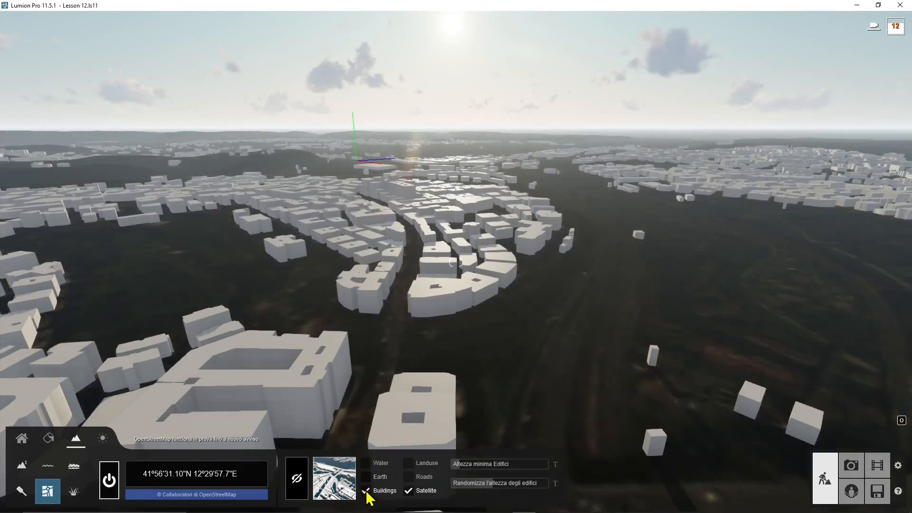
{"action": "left_click", "coordinate": [366, 490]}
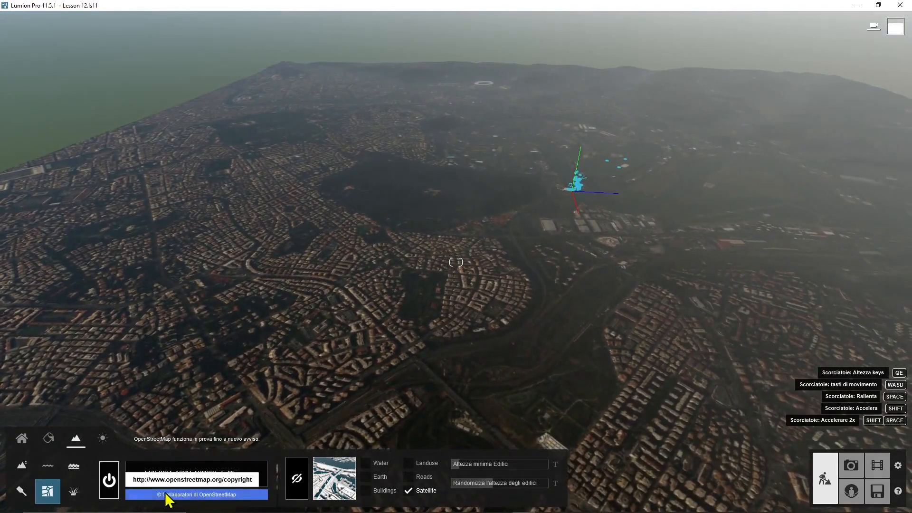
Change the language in Settings from Italiano to English and return to the scene
{"action": "left_click", "coordinate": [297, 478]}
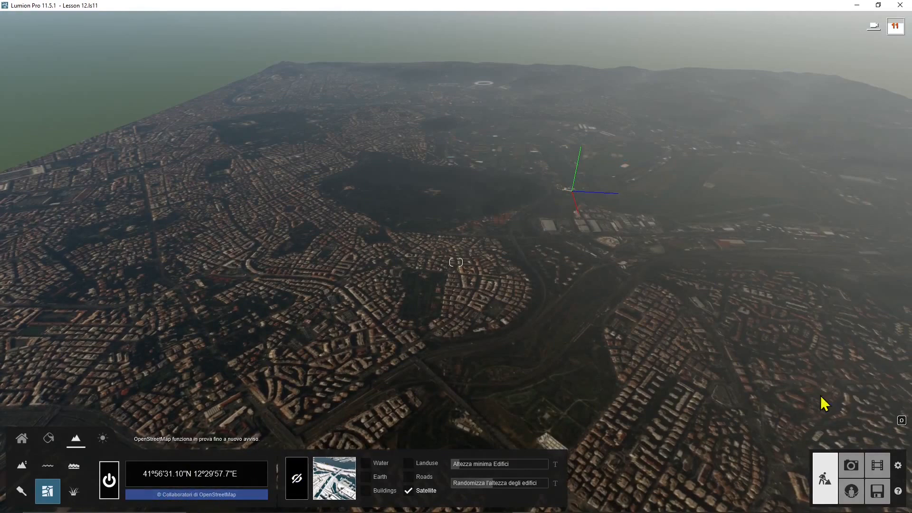
{"action": "mouse_move", "coordinate": [898, 464]}
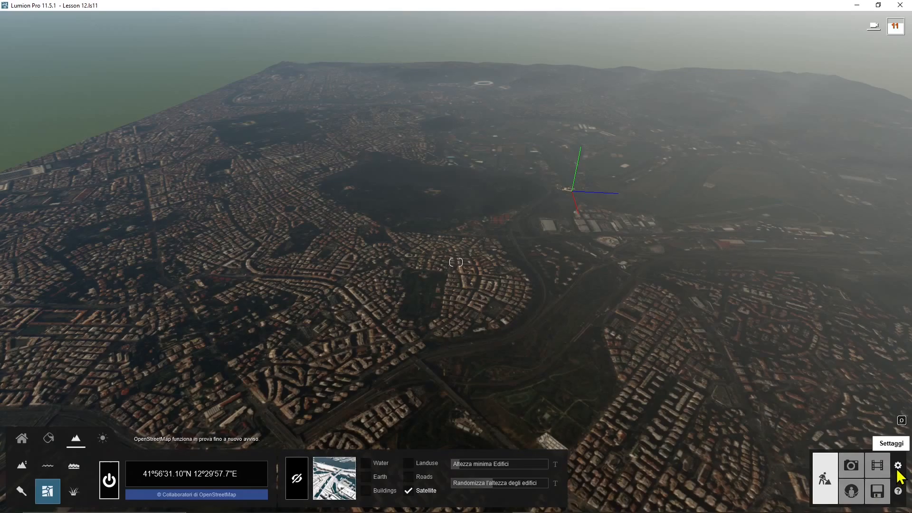
{"action": "left_click", "coordinate": [897, 464]}
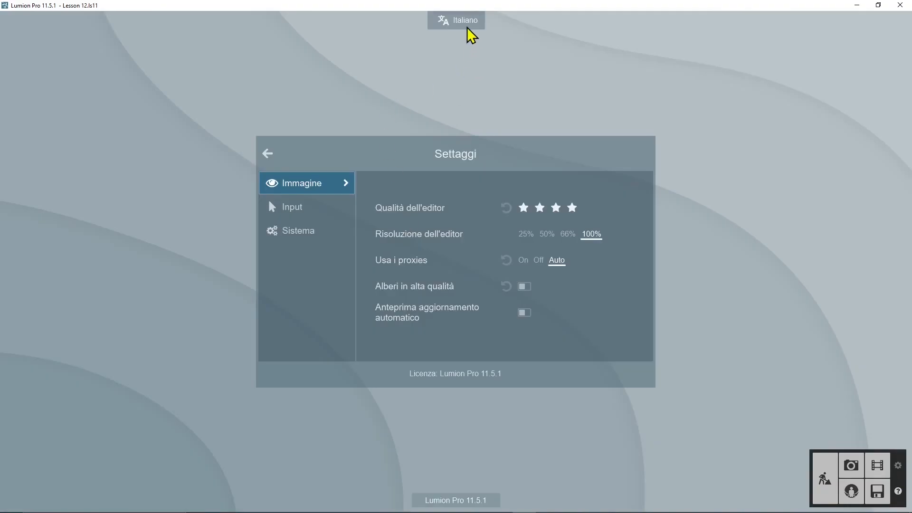
{"action": "left_click", "coordinate": [456, 20]}
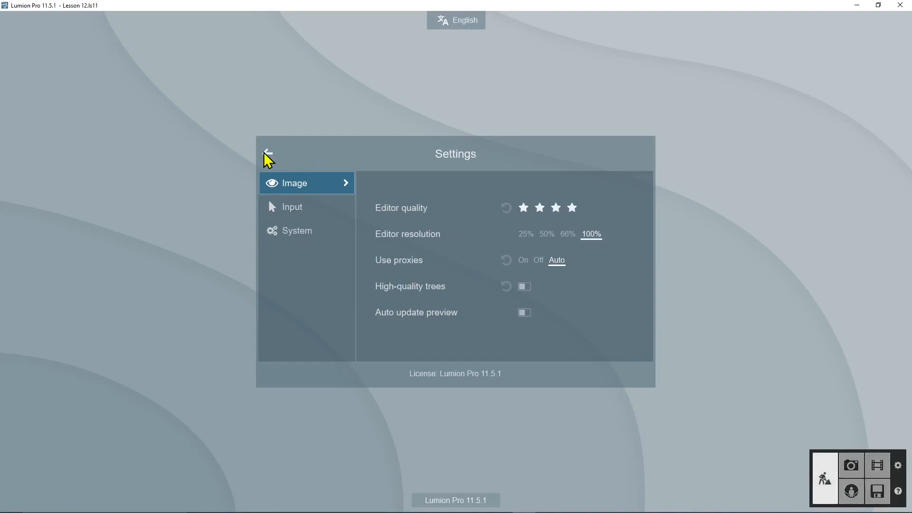
{"action": "left_click", "coordinate": [267, 154]}
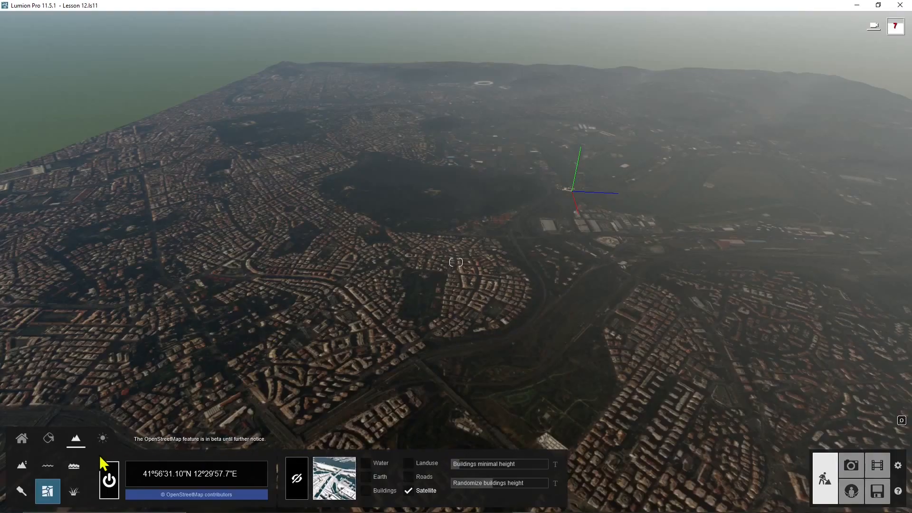
{"action": "mouse_move", "coordinate": [877, 490]}
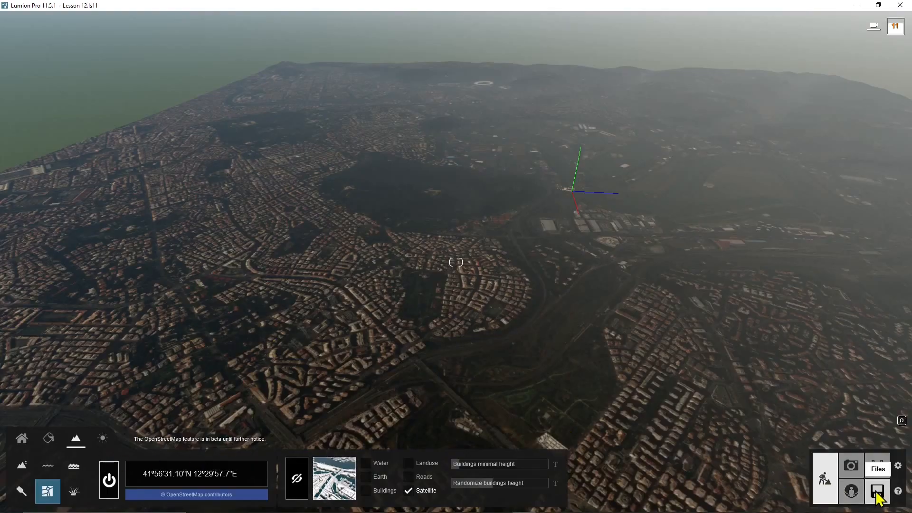
Load the Lesson 12.ls11 project from the Files screen
{"action": "left_click", "coordinate": [877, 490]}
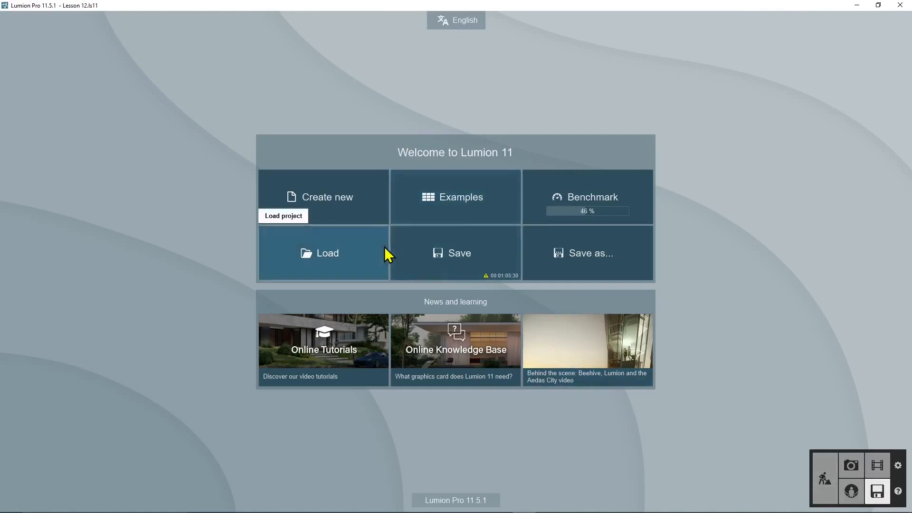
{"action": "left_click", "coordinate": [327, 252]}
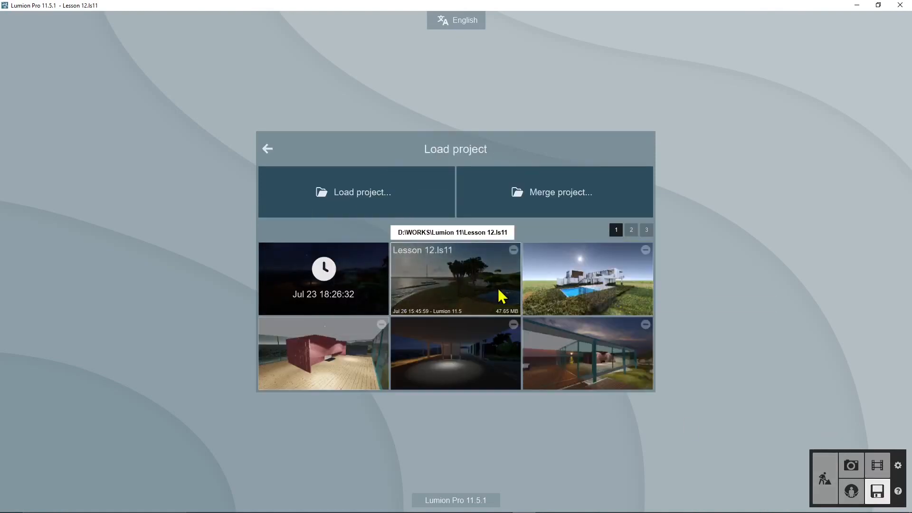
{"action": "mouse_move", "coordinate": [453, 279]}
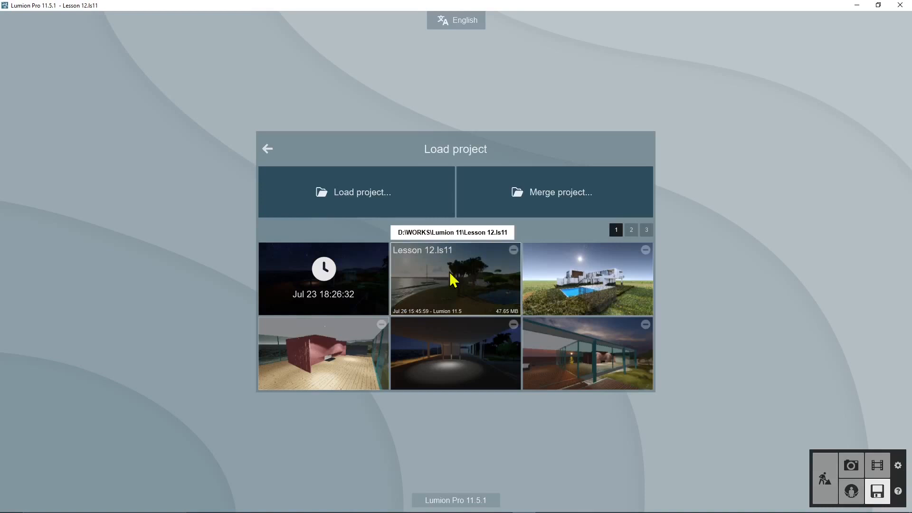
{"action": "mouse_move", "coordinate": [460, 286]}
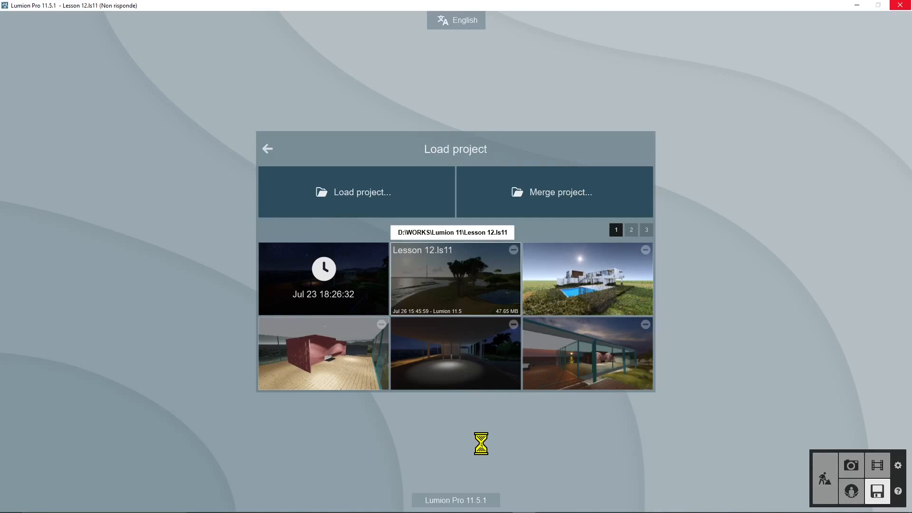
{"action": "left_click", "coordinate": [455, 278]}
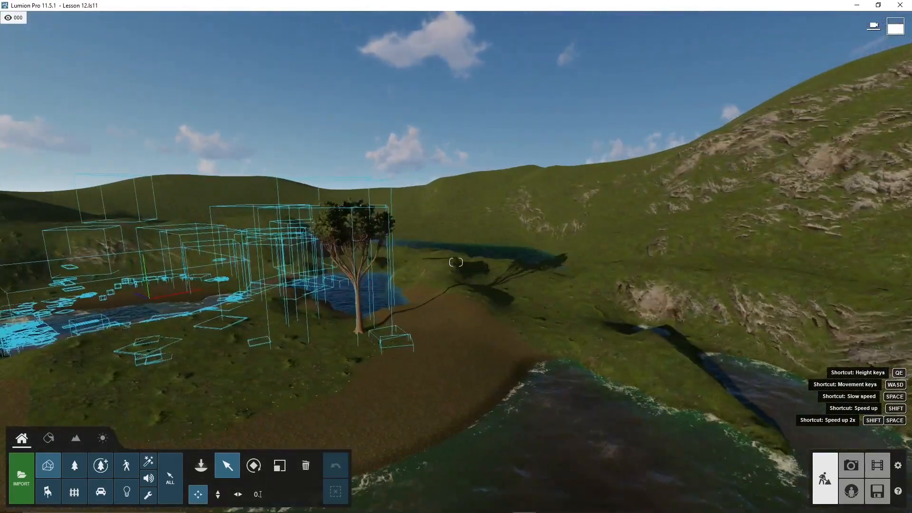
Enter Landscape mode and show the Paint tool with its four texture slots
{"action": "left_click", "coordinate": [75, 437]}
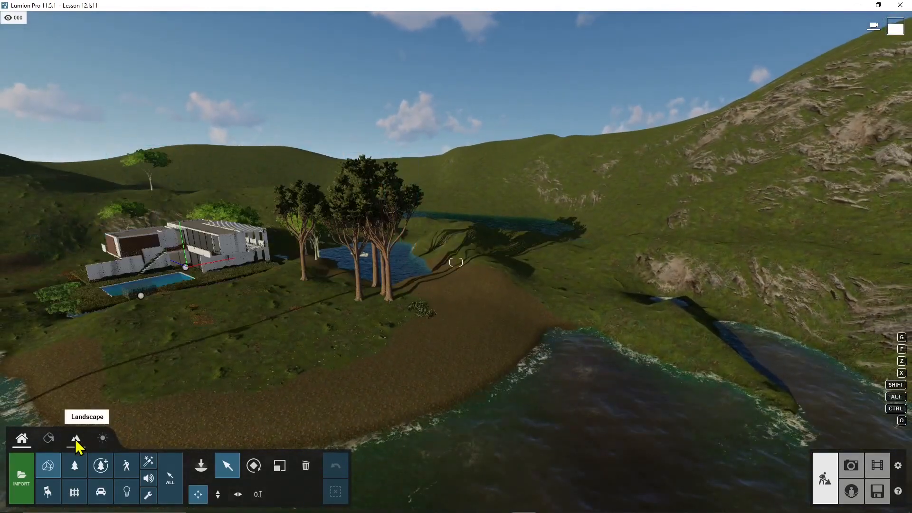
{"action": "left_click", "coordinate": [74, 439]}
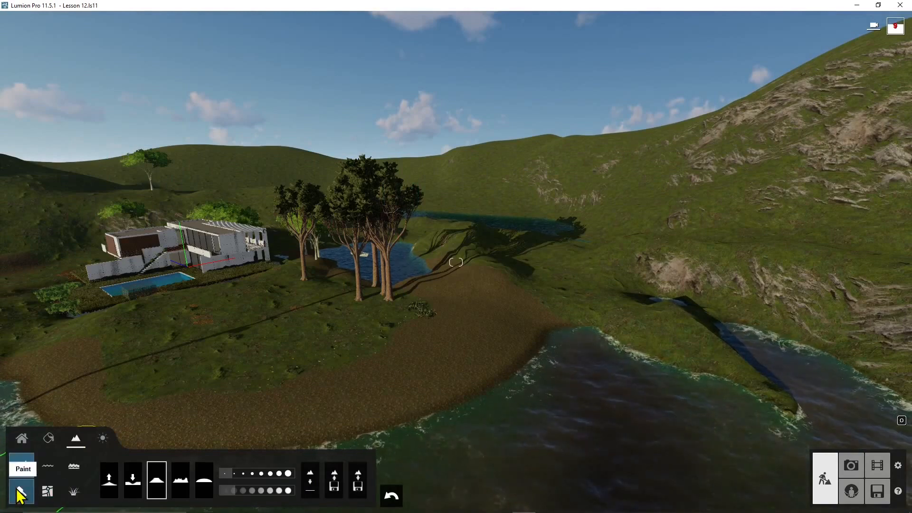
{"action": "left_click", "coordinate": [21, 491]}
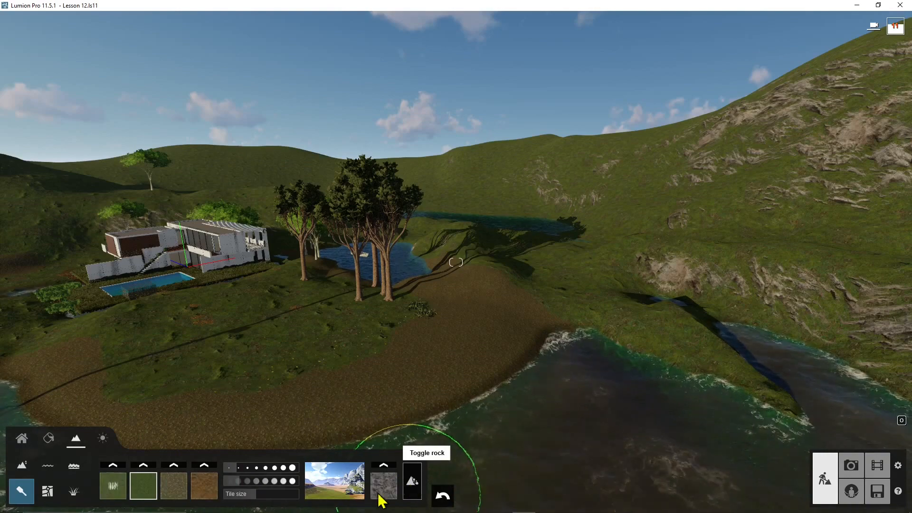
{"action": "mouse_move", "coordinate": [404, 499]}
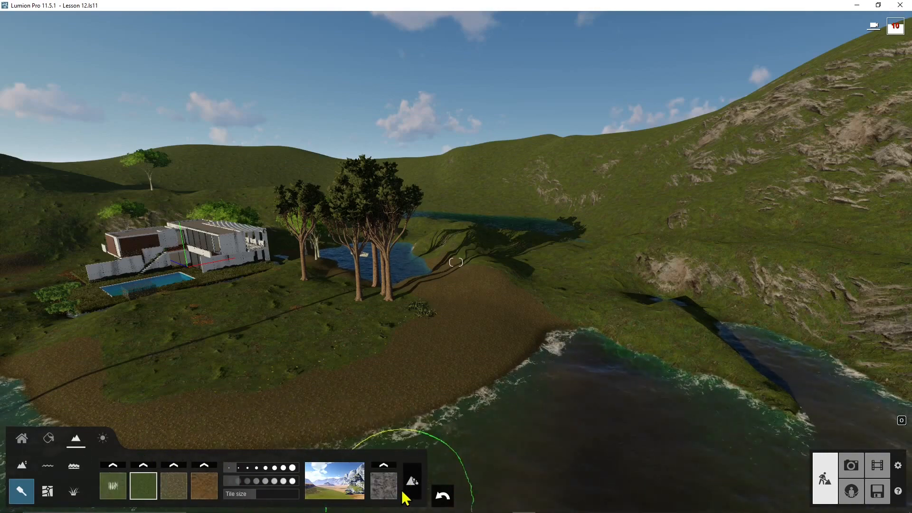
{"action": "mouse_move", "coordinate": [460, 395]}
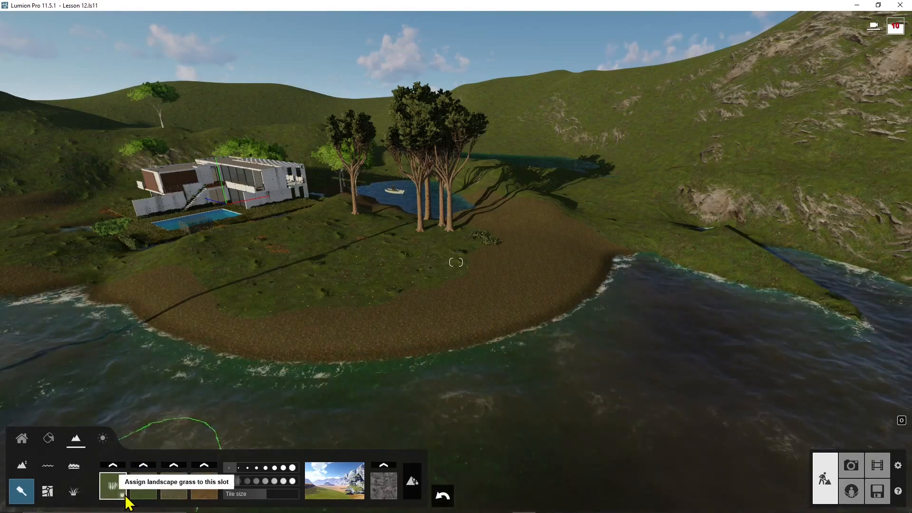
Keep grass in the first slot and open the texture catalogue for the second paint slot
{"action": "left_click", "coordinate": [142, 485]}
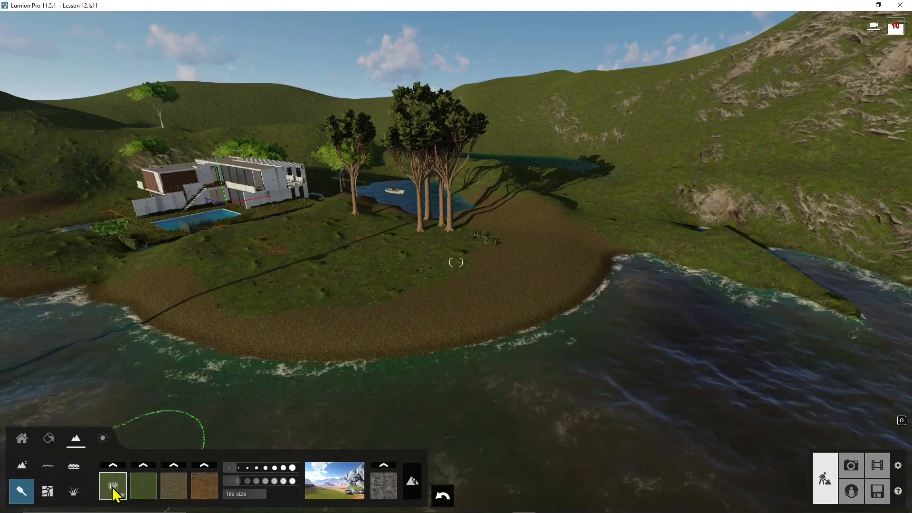
{"action": "left_click", "coordinate": [143, 485]}
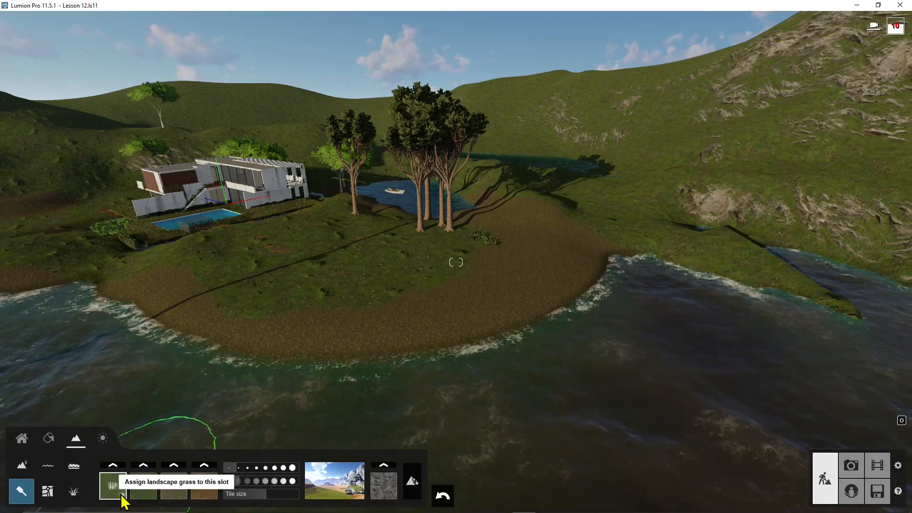
{"action": "left_click", "coordinate": [113, 488]}
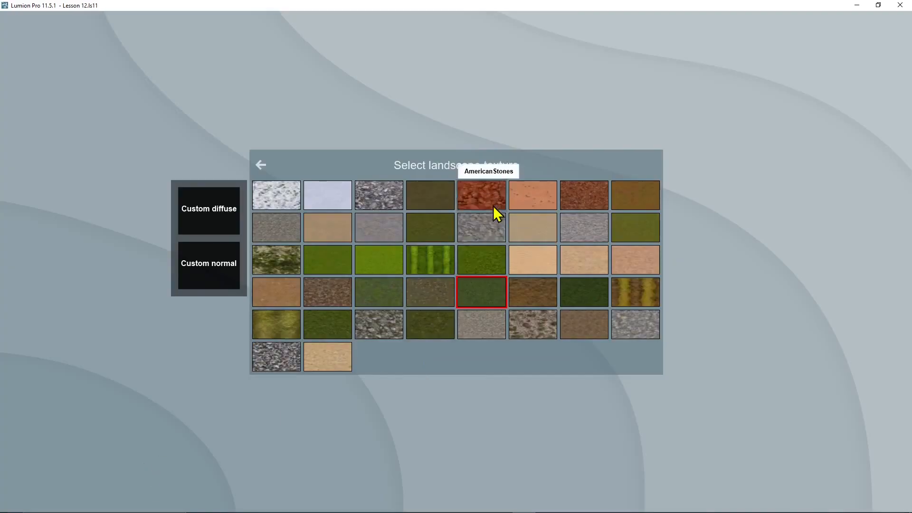
{"action": "mouse_move", "coordinate": [633, 259]}
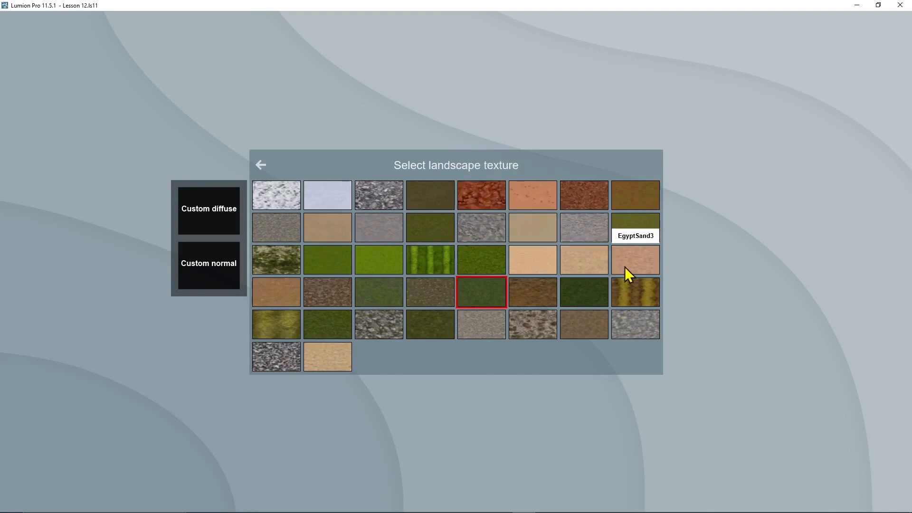
{"action": "mouse_move", "coordinate": [639, 297]}
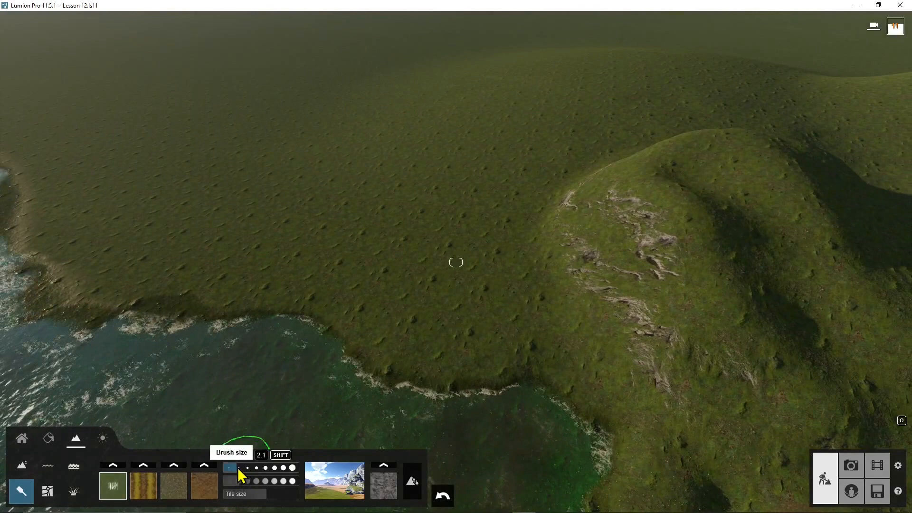
{"action": "mouse_move", "coordinate": [465, 249]}
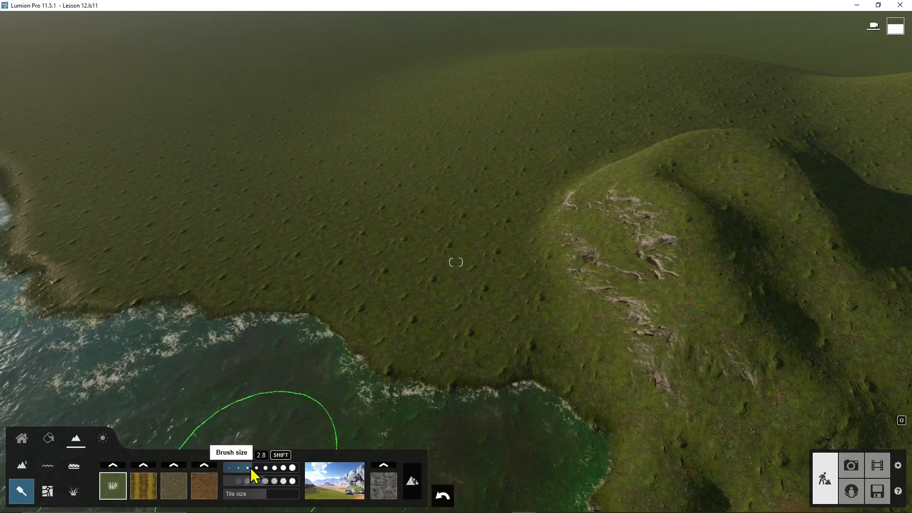
{"action": "mouse_move", "coordinate": [463, 244]}
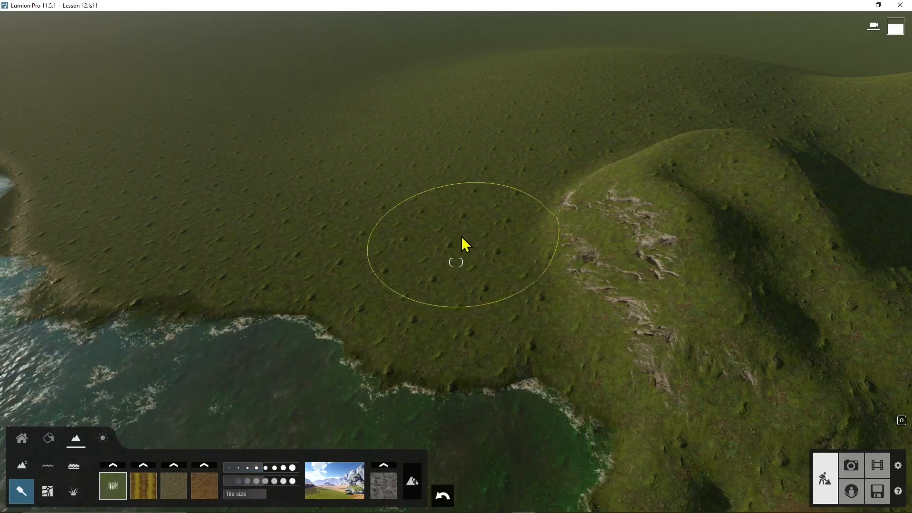
{"action": "mouse_move", "coordinate": [447, 229]}
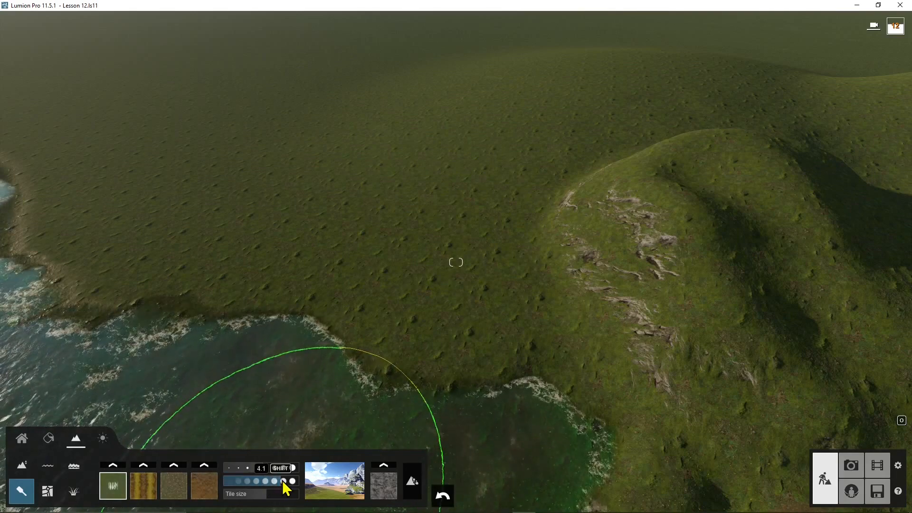
Enlarge the brush and select the striped farmland slot for painting the flat field
{"action": "left_click", "coordinate": [143, 485]}
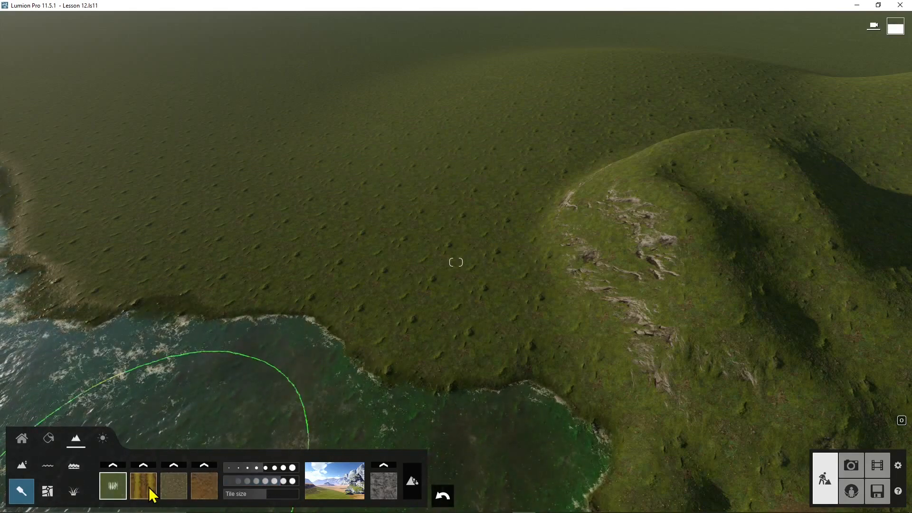
{"action": "left_click", "coordinate": [112, 486]}
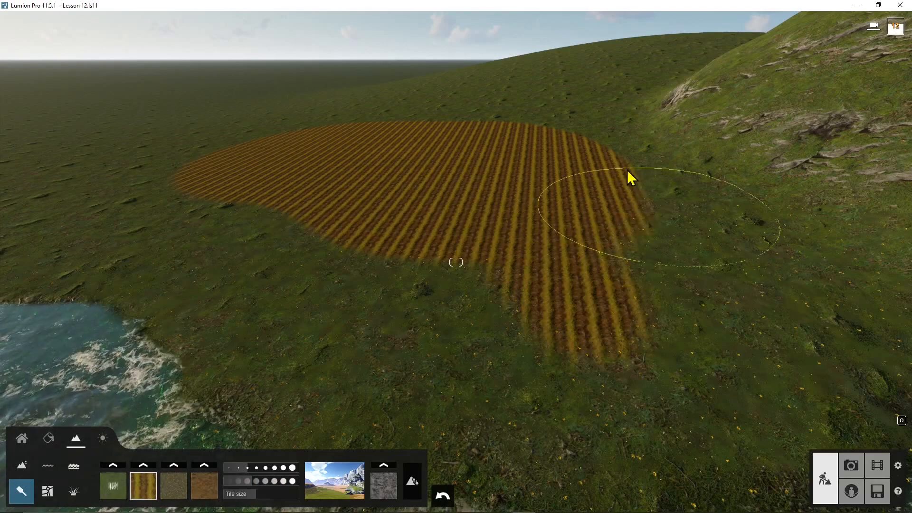
{"action": "mouse_move", "coordinate": [330, 147]}
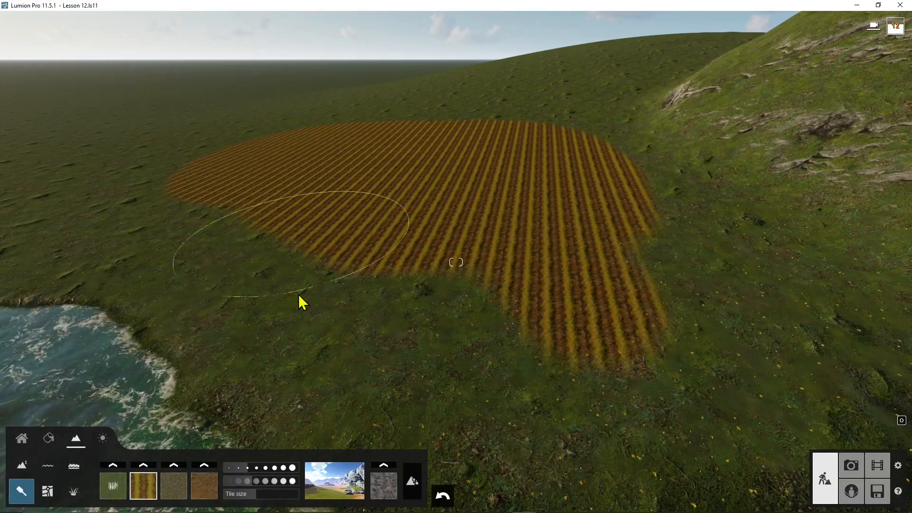
{"action": "mouse_move", "coordinate": [386, 326]}
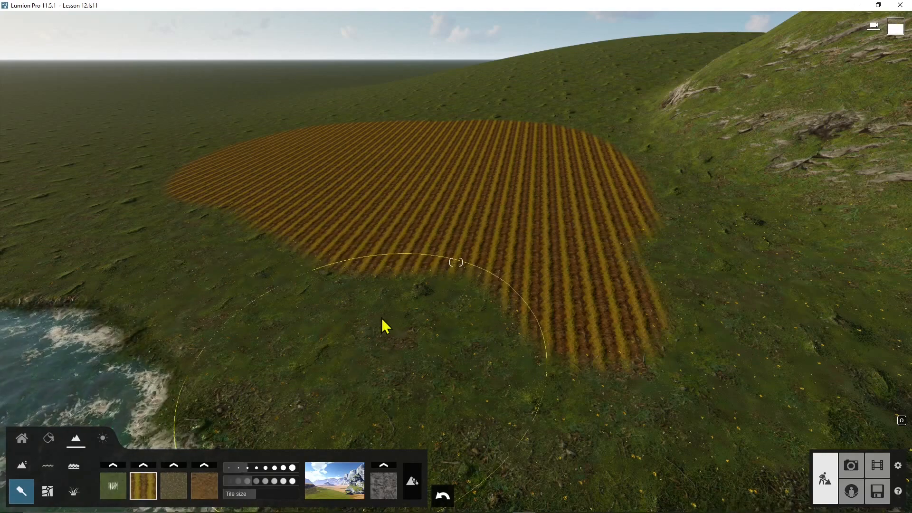
{"action": "mouse_move", "coordinate": [395, 312]}
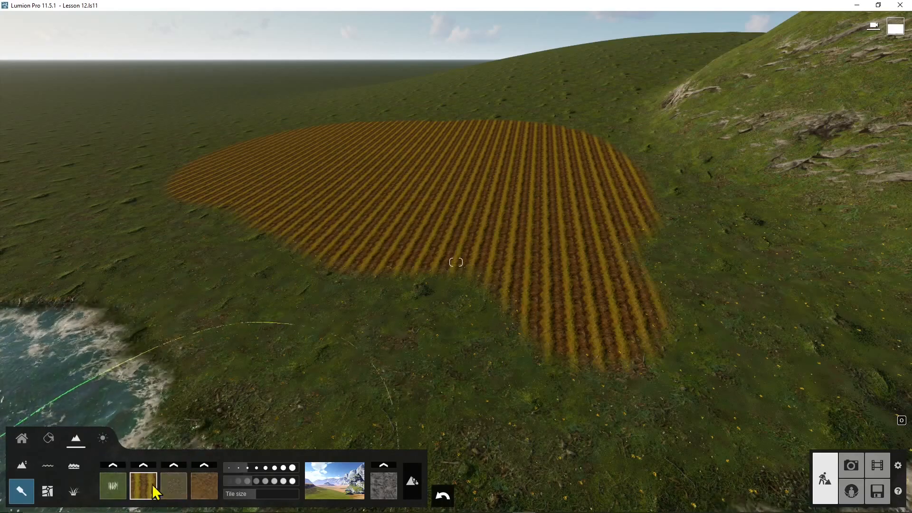
Swap the farmland slot's yellow striped texture for the green crop stripes
{"action": "left_click", "coordinate": [143, 485]}
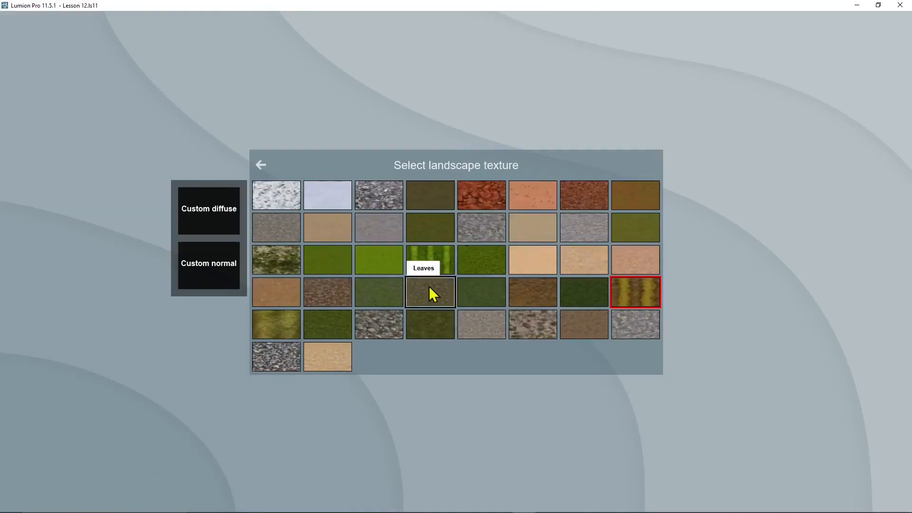
{"action": "left_click", "coordinate": [430, 292]}
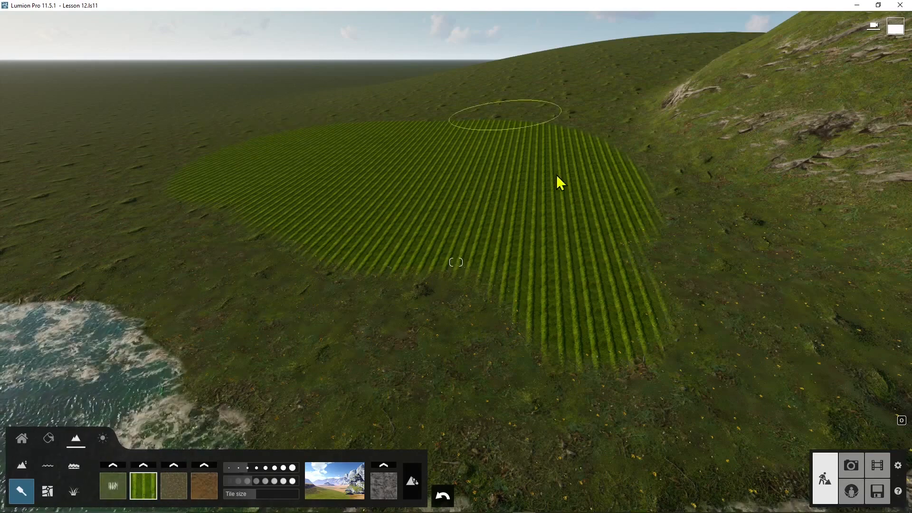
{"action": "mouse_move", "coordinate": [355, 268]}
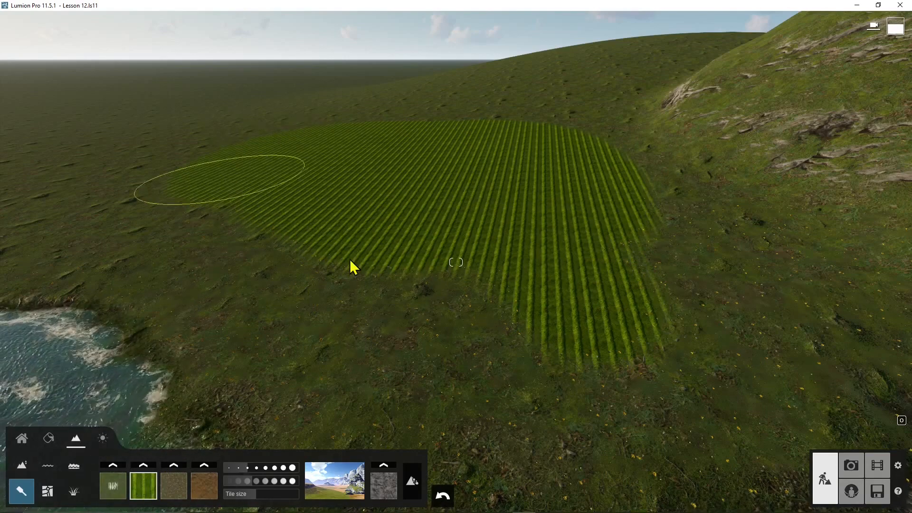
{"action": "mouse_move", "coordinate": [384, 164]}
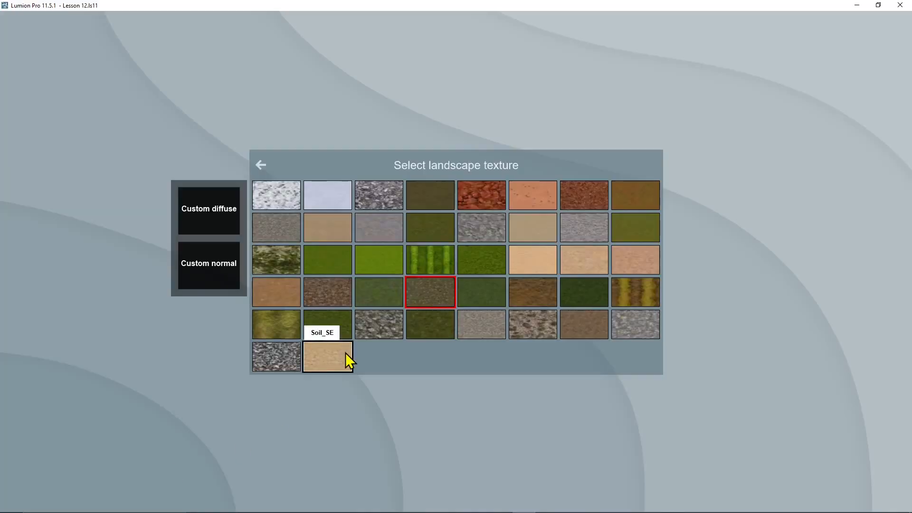
{"action": "mouse_move", "coordinate": [531, 260]}
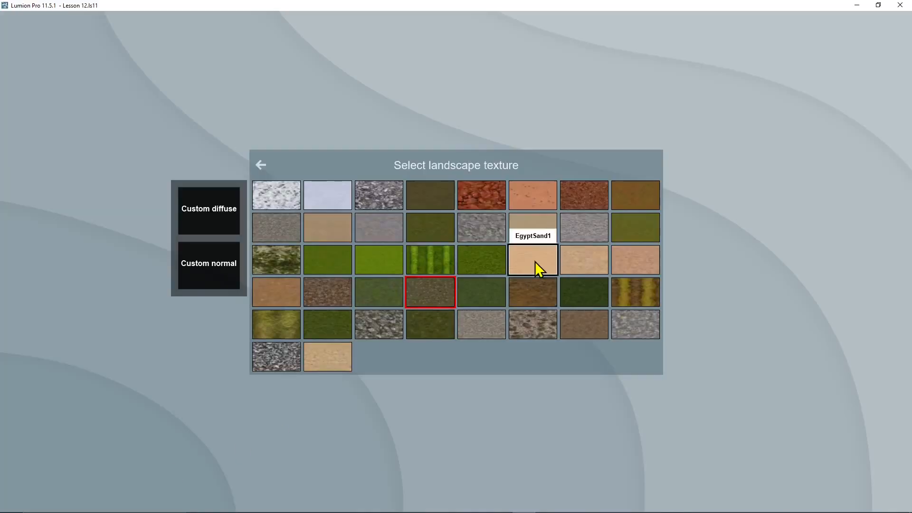
{"action": "mouse_move", "coordinate": [532, 195]}
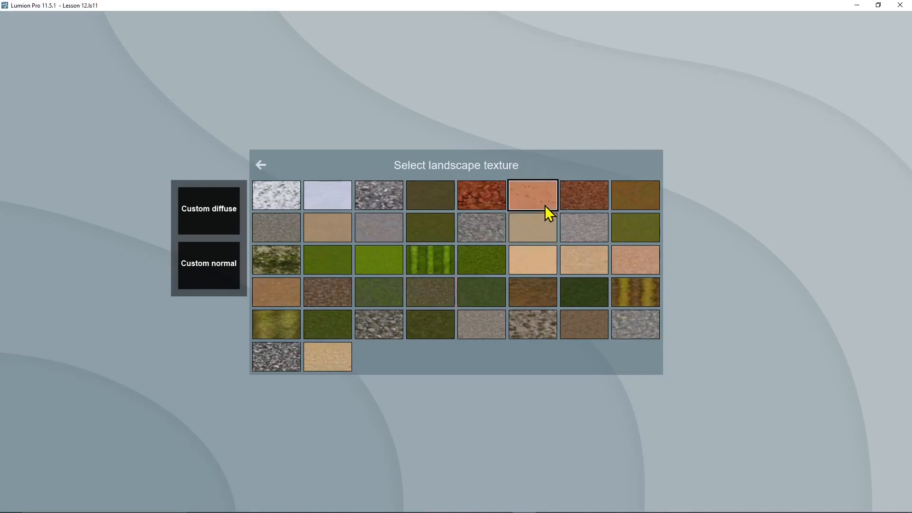
Assign a pale sand texture to the third slot and select it for beach painting
{"action": "left_click", "coordinate": [532, 195]}
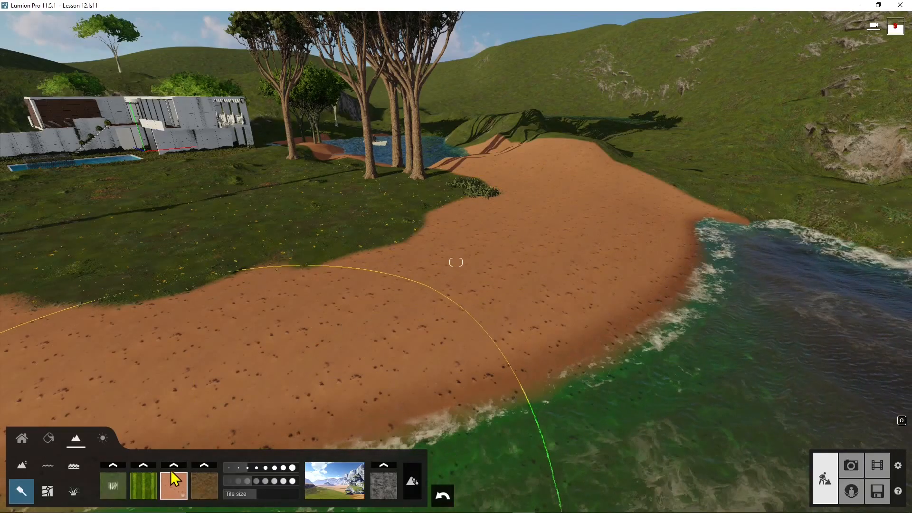
{"action": "left_click", "coordinate": [173, 486]}
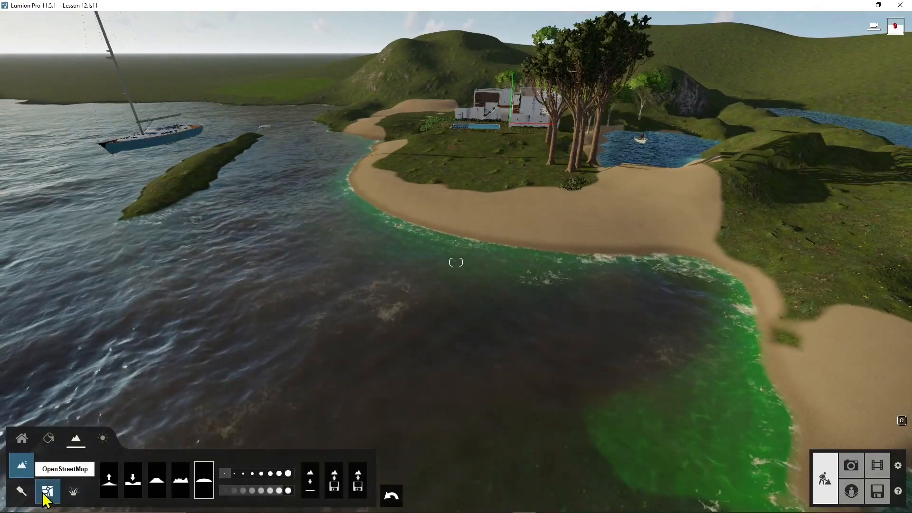
Reactivate the Paint tool to continue brushing sand along the inlet shore
{"action": "left_click", "coordinate": [22, 490]}
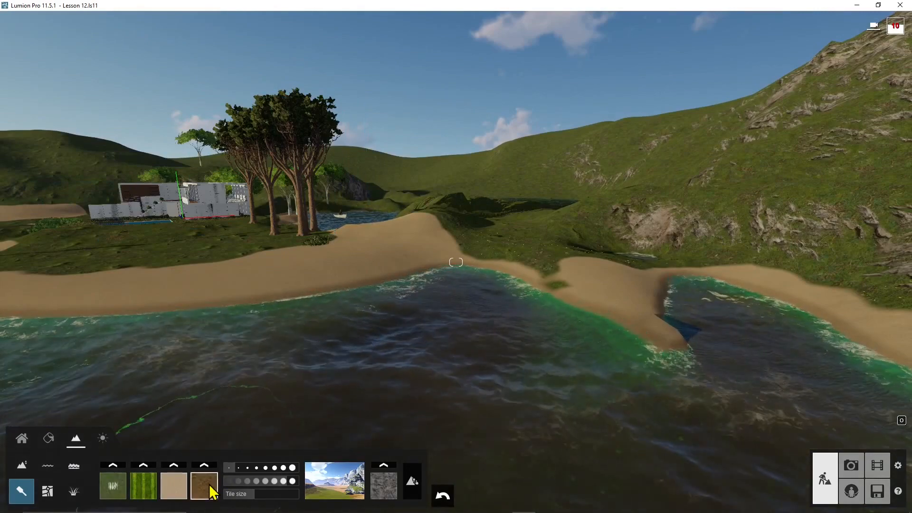
Assign the snow texture to the fourth slot, then bring up the Choose landscape presets
{"action": "left_click", "coordinate": [203, 486]}
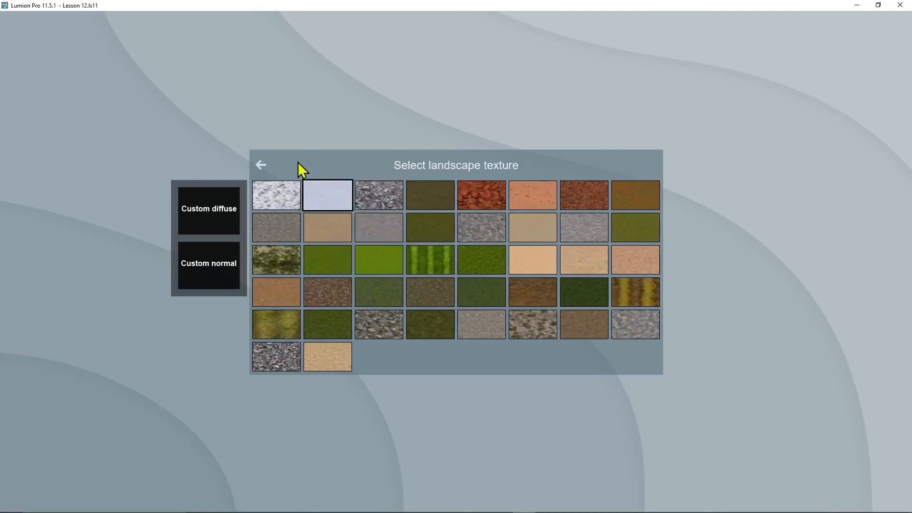
{"action": "left_click", "coordinate": [260, 164]}
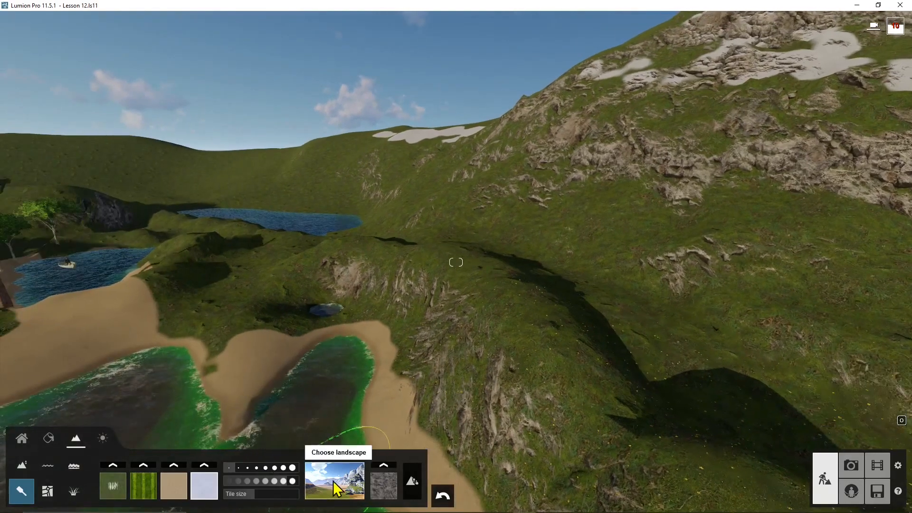
{"action": "left_click", "coordinate": [334, 483]}
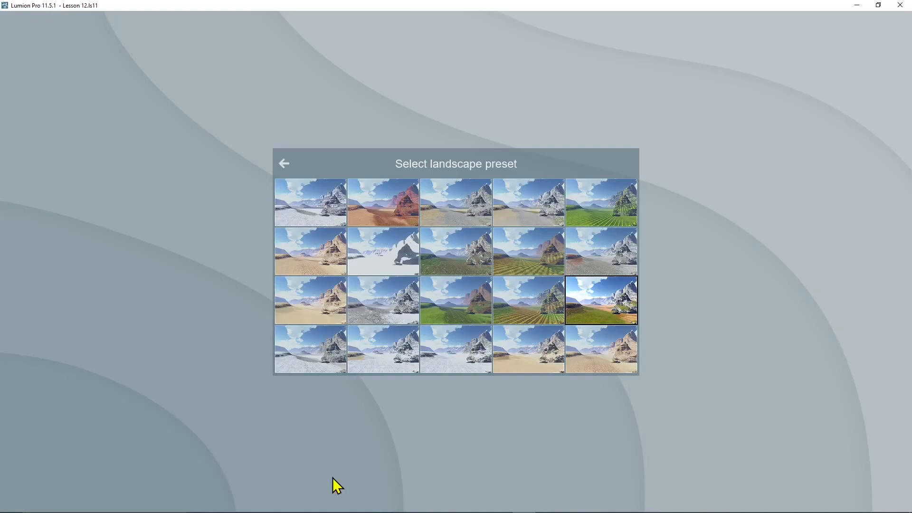